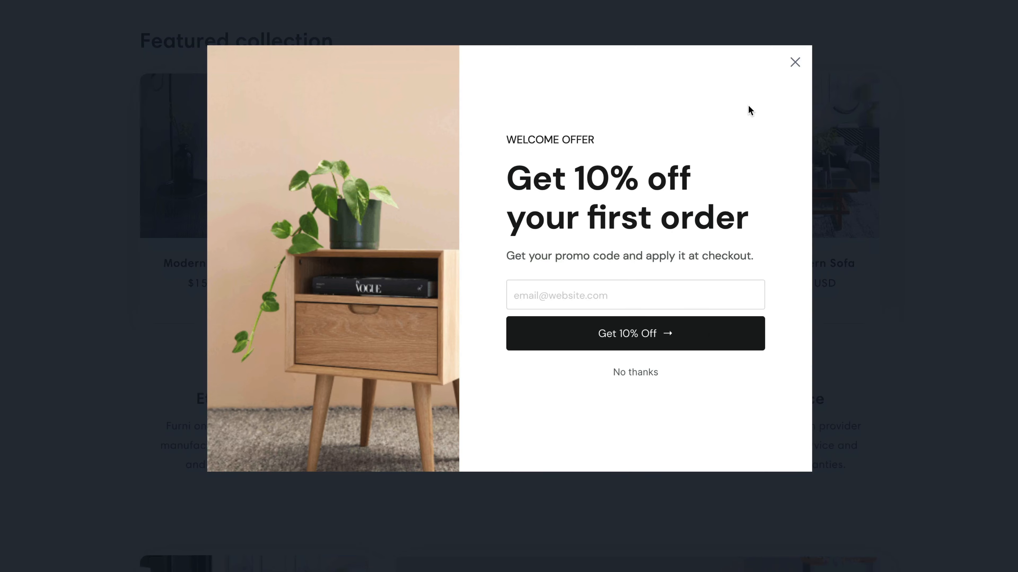
{"action": "left_click", "coordinate": [795, 62]}
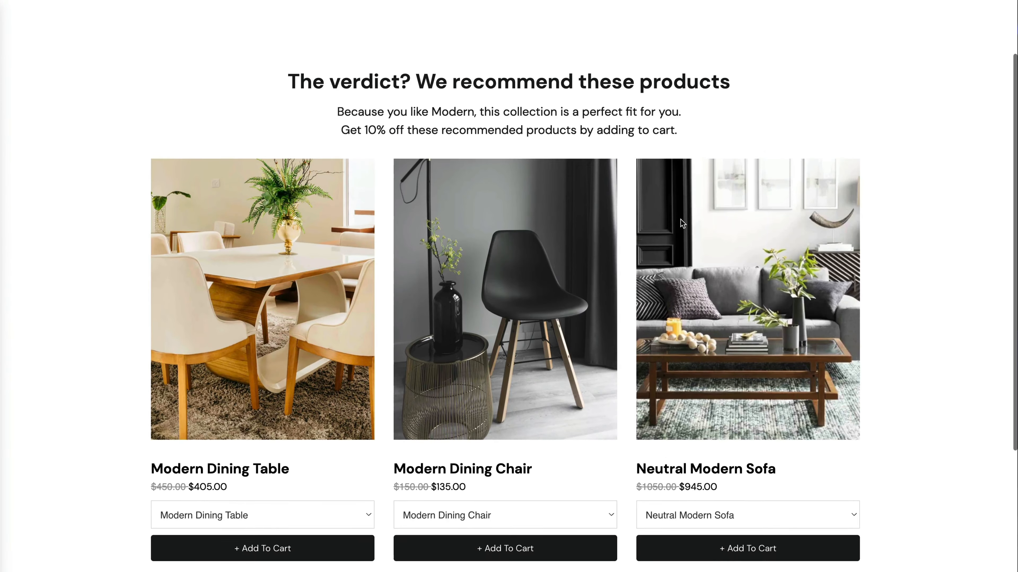
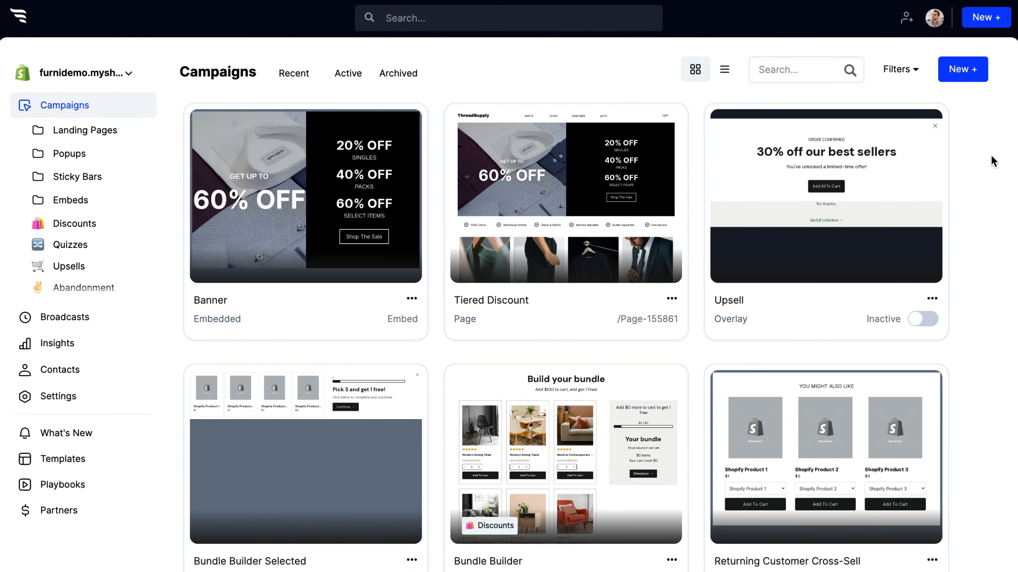
{"action": "scroll", "scroll_direction": "down", "scroll_amount": 3}
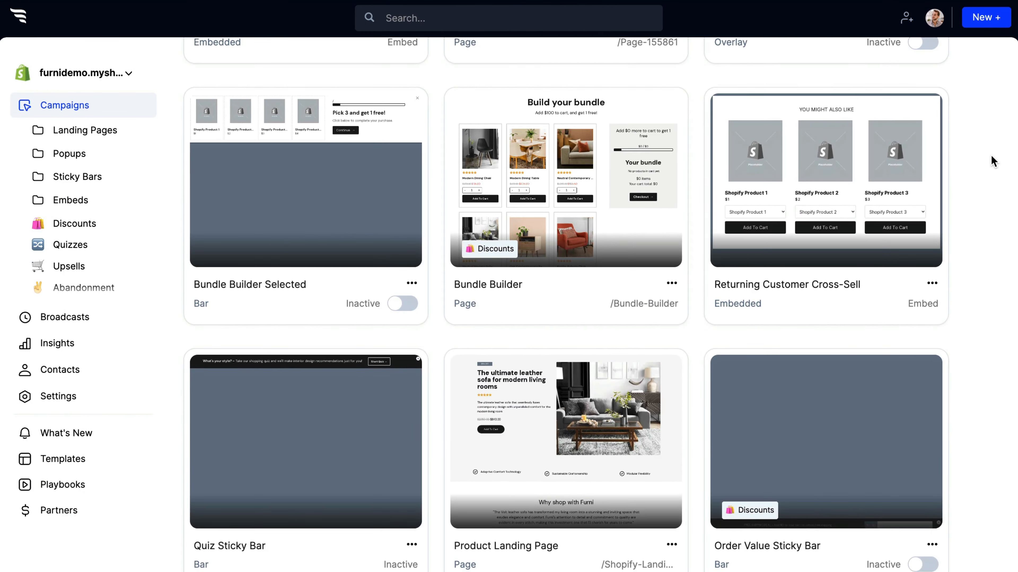
{"action": "scroll", "scroll_direction": "down", "scroll_amount": 3}
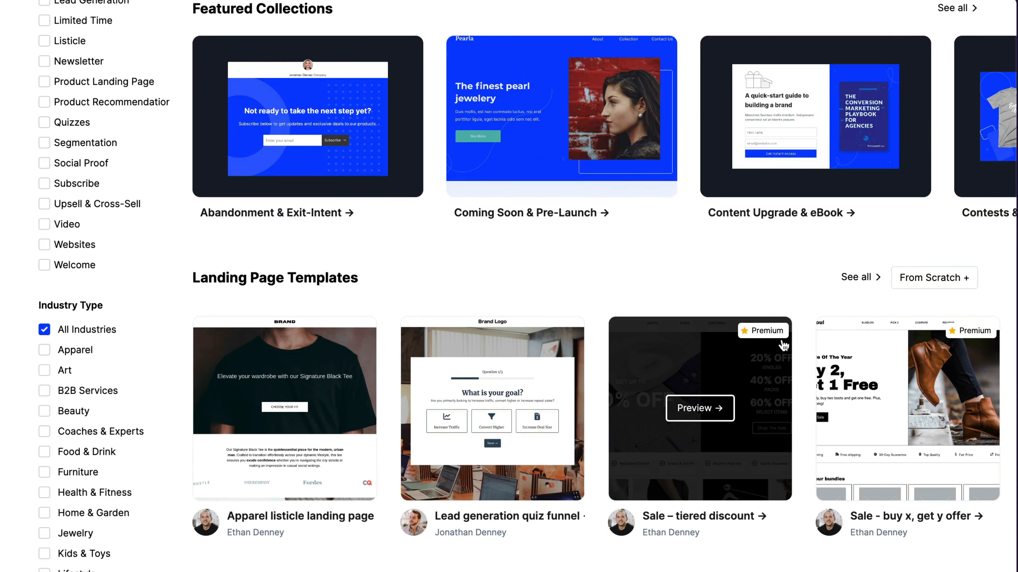
- Browse the landing page and overlay popup templates, then go to Settings for integrations
{"action": "scroll", "scroll_direction": "down", "scroll_amount": 3}
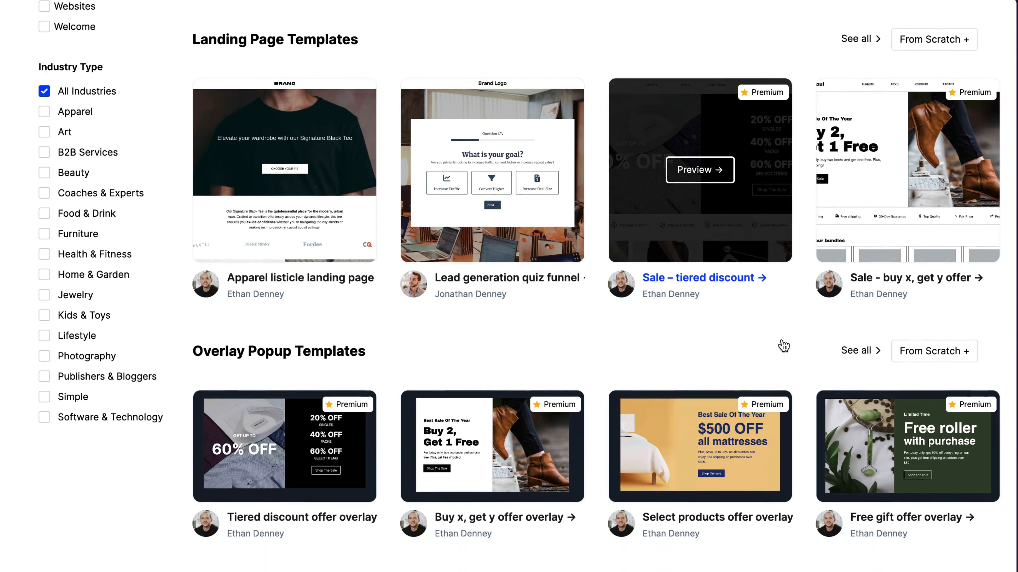
{"action": "left_click", "coordinate": [75, 443]}
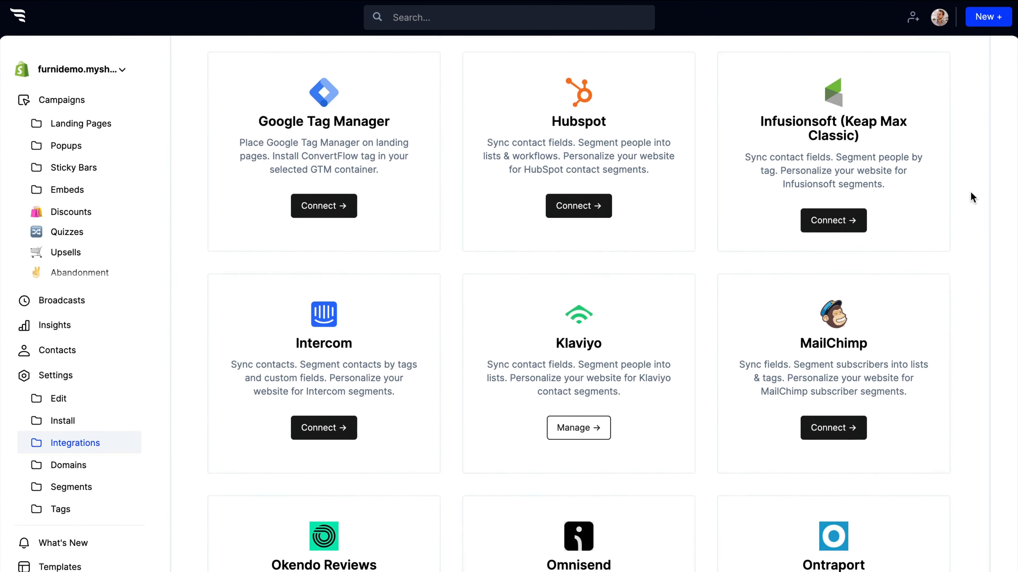
- Review the Klaviyo, MailChimp and Omnisend integrations, then move to the form's actions settings
{"action": "scroll", "scroll_direction": "down", "scroll_amount": 3}
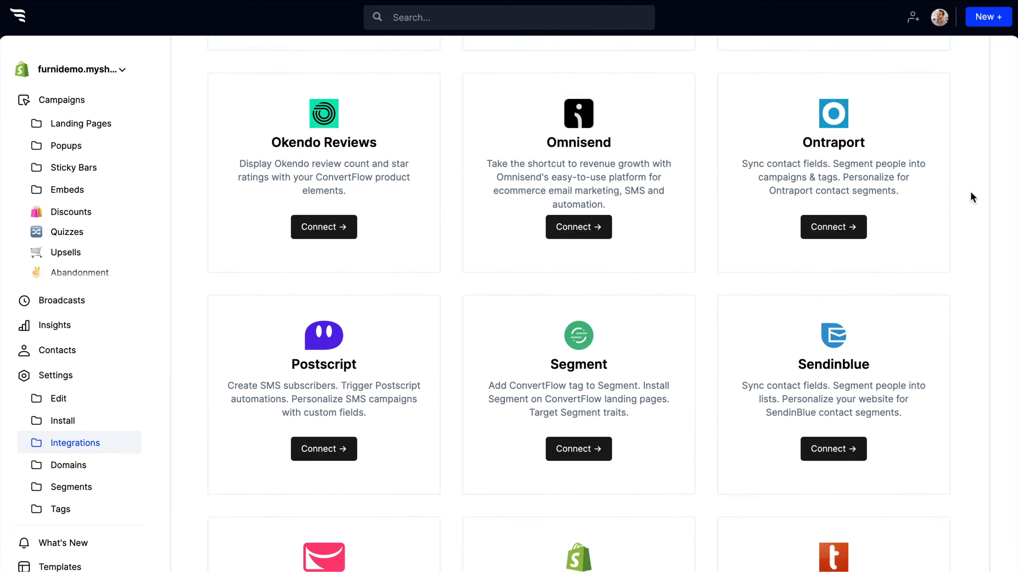
{"action": "left_click", "coordinate": [63, 420]}
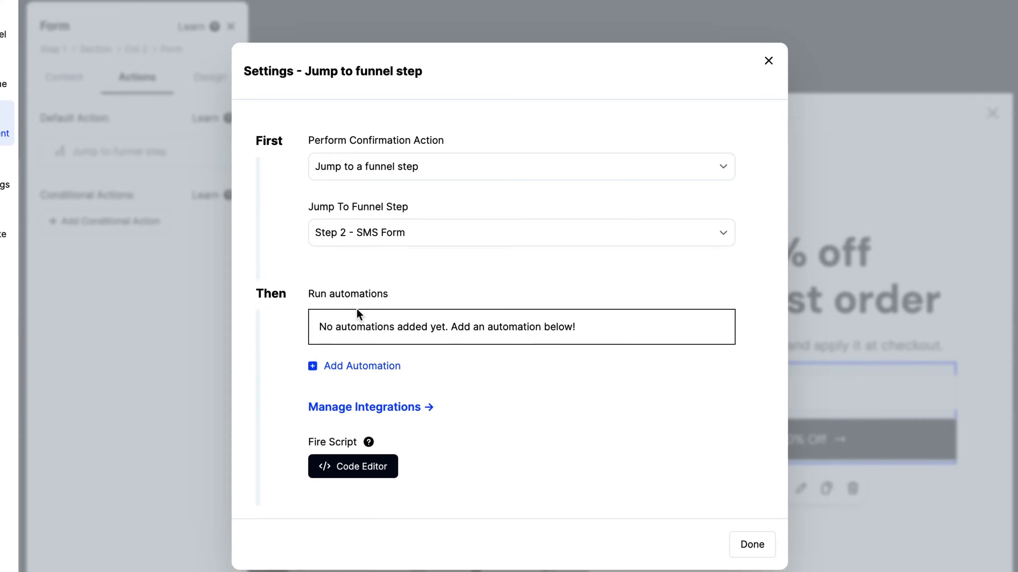
- Add a Klaviyo - Add to list automation to the form's submission actions
{"action": "left_click", "coordinate": [354, 366]}
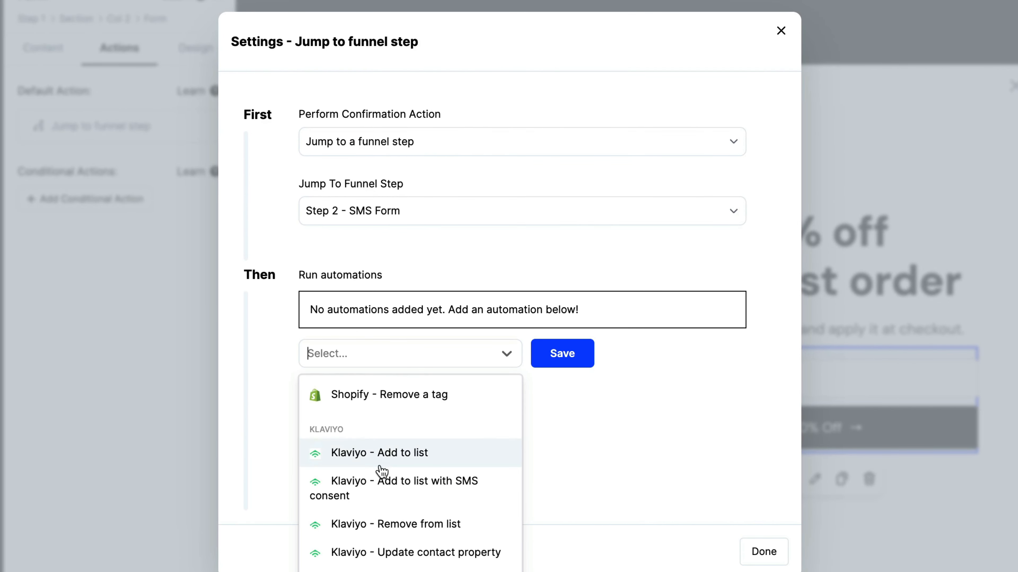
{"action": "left_click", "coordinate": [378, 454]}
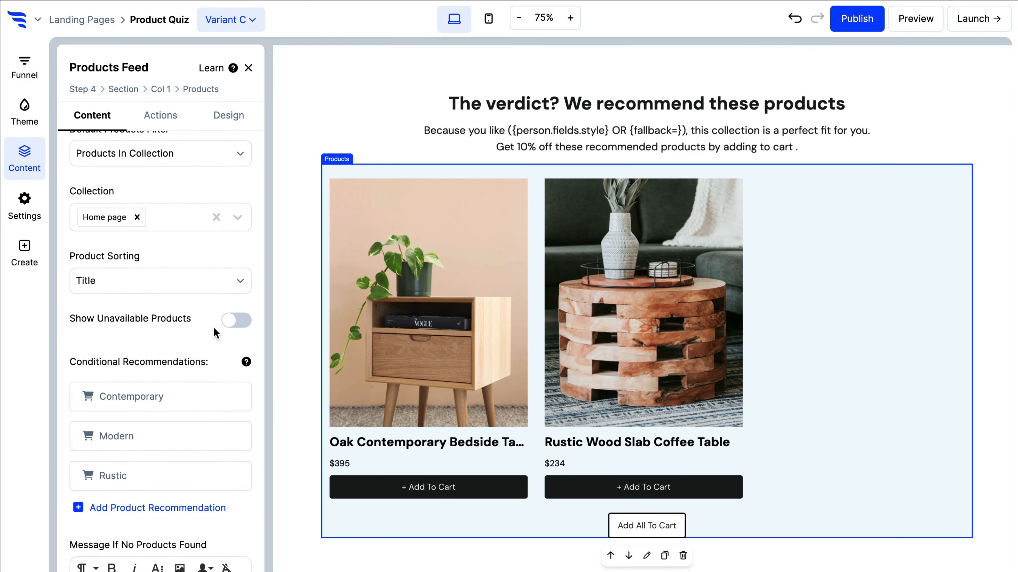
- Edit the Contemporary recommendation rule showing the Neutral Contemporary Sofa and Oak Bedside Table
{"action": "left_click", "coordinate": [523, 304]}
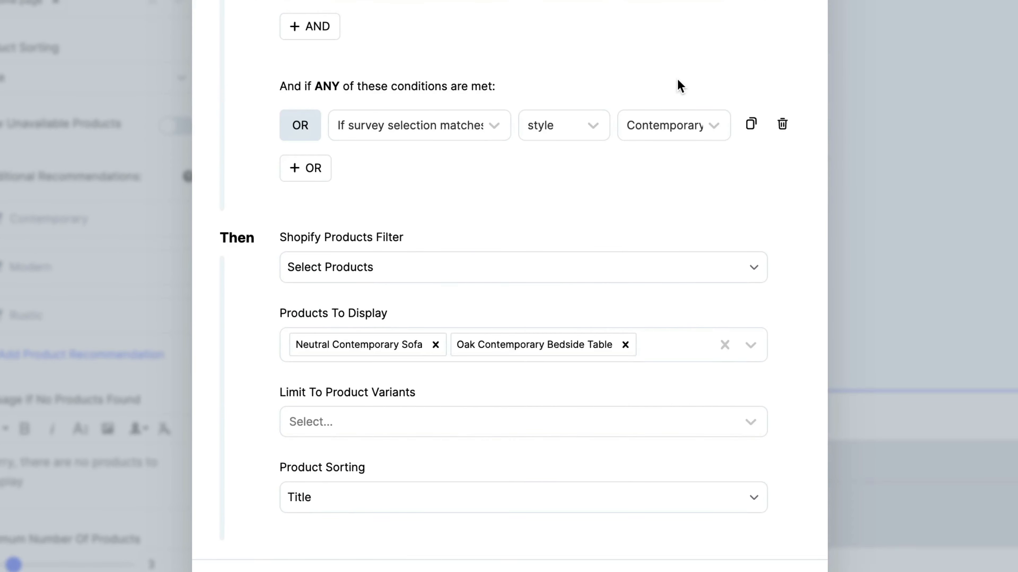
{"action": "left_click", "coordinate": [675, 345]}
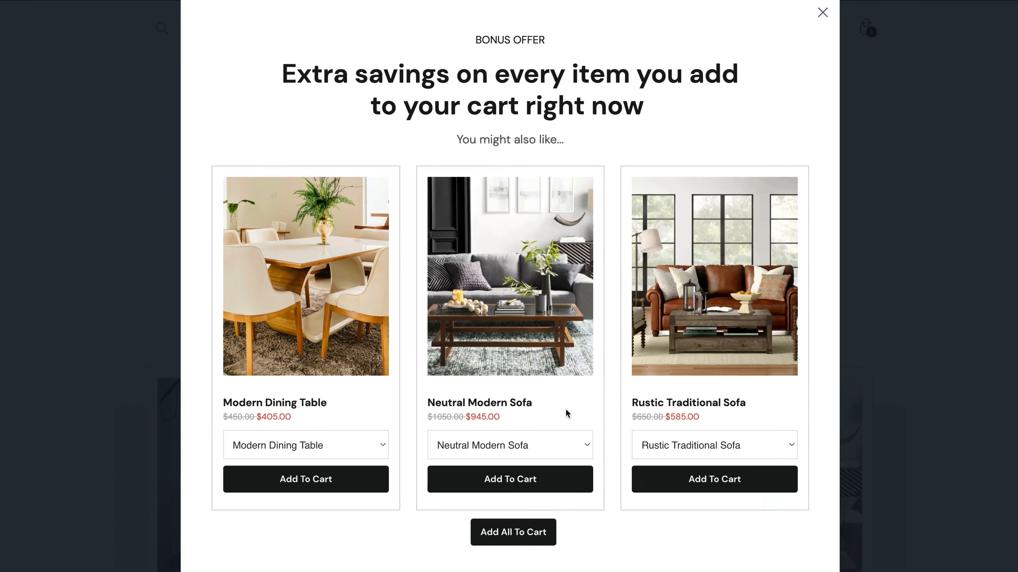
- Preview the Bonus Offer upsell popup with its three discounted sofa and table products
{"action": "left_click", "coordinate": [509, 479]}
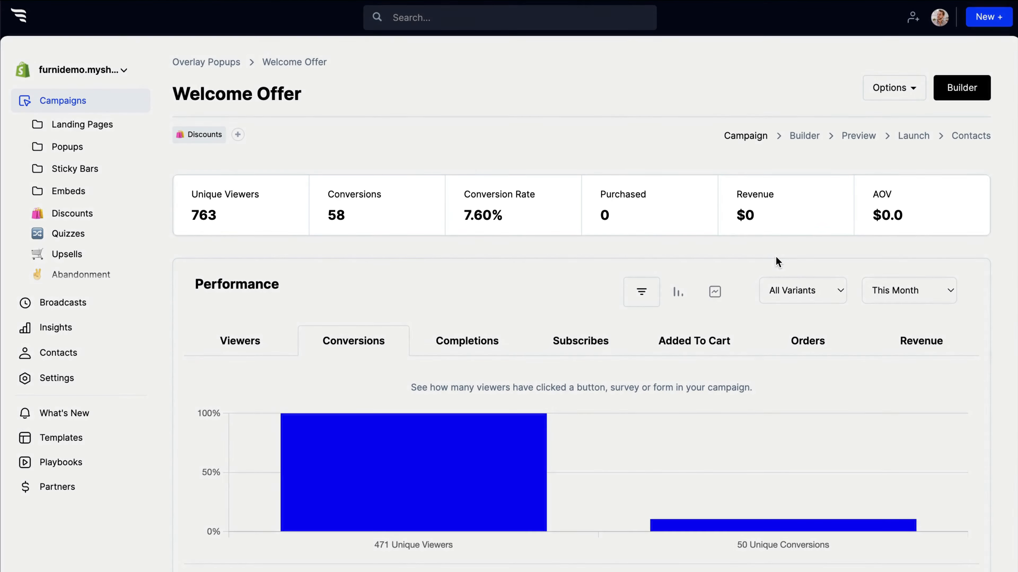
- Split Welcome Offer traffic 50/50 and rename variant B to 'green button'
{"action": "scroll", "scroll_direction": "down", "scroll_amount": 3}
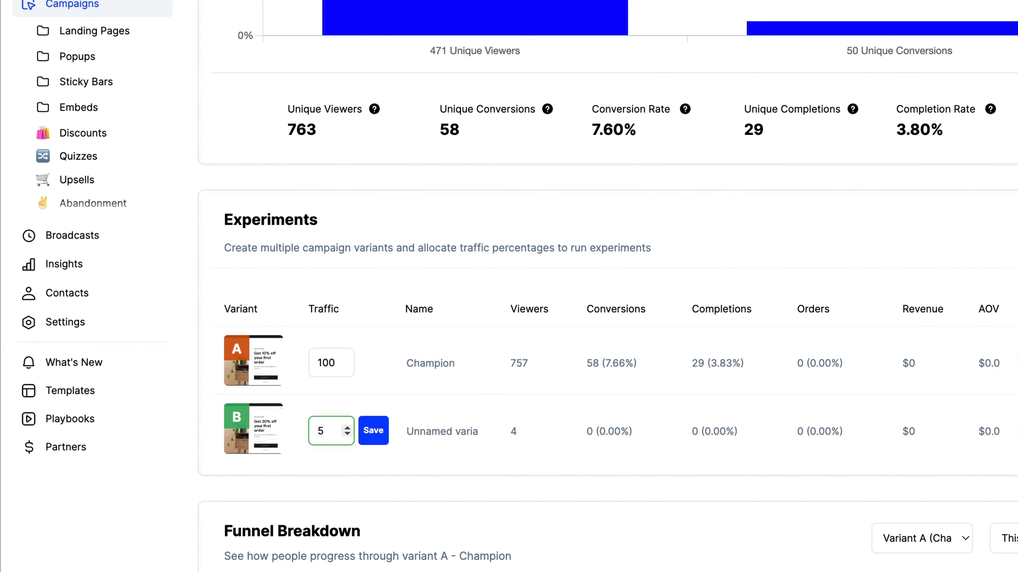
{"action": "left_click", "coordinate": [372, 431]}
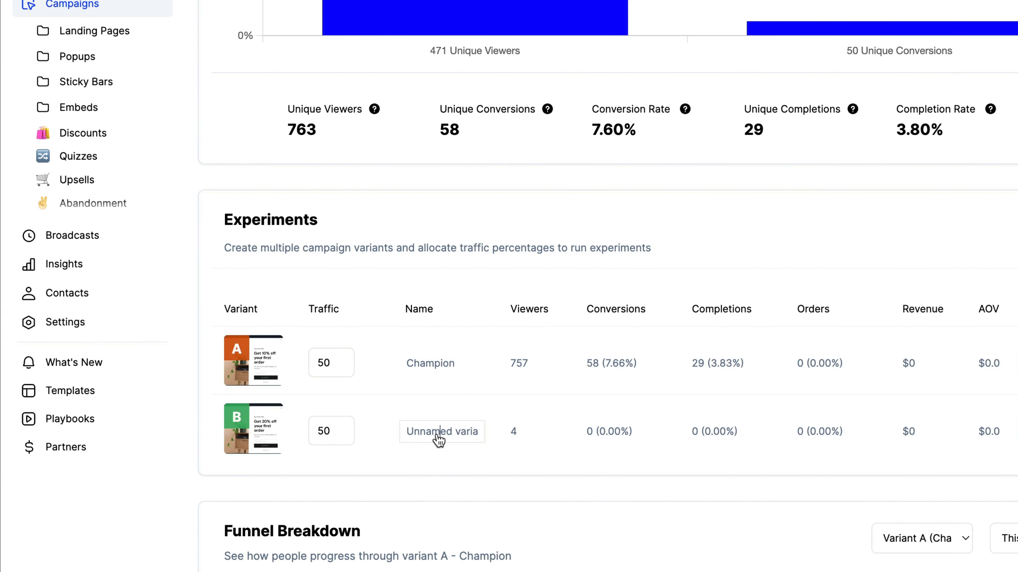
{"action": "type", "text": "green button"}
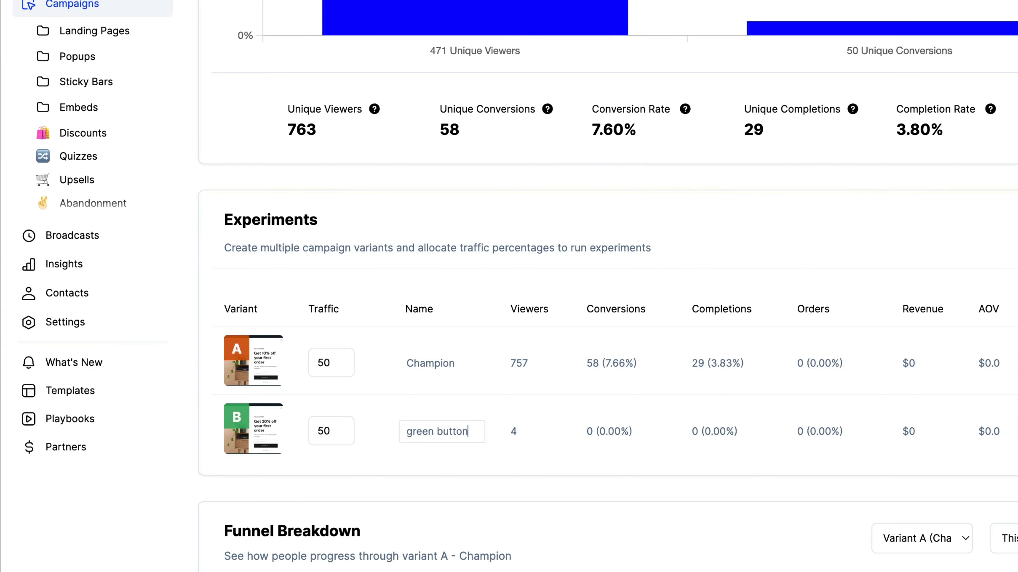
{"action": "scroll", "scroll_direction": "down", "scroll_amount": 3}
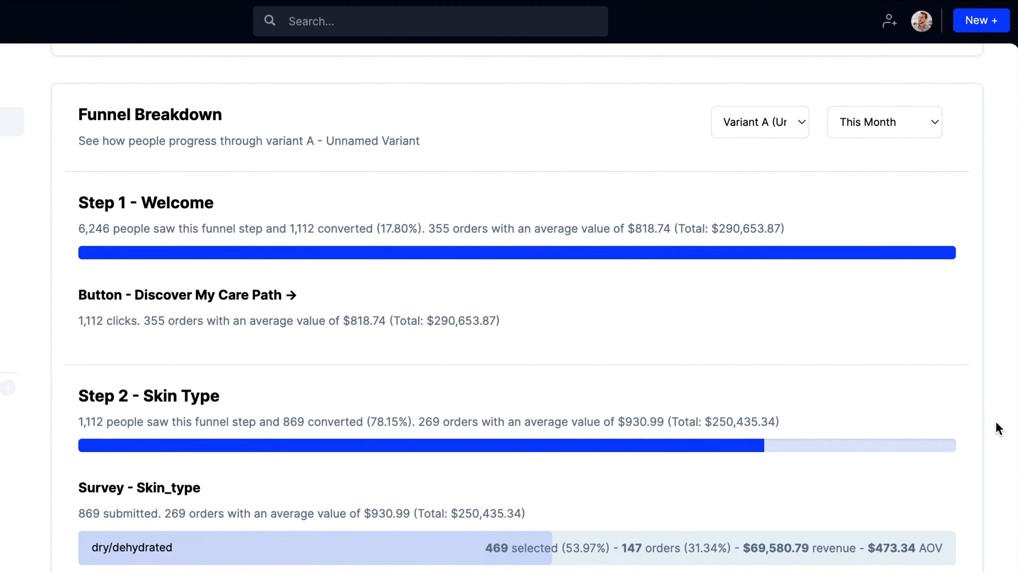
{"action": "scroll", "scroll_direction": "down", "scroll_amount": 3}
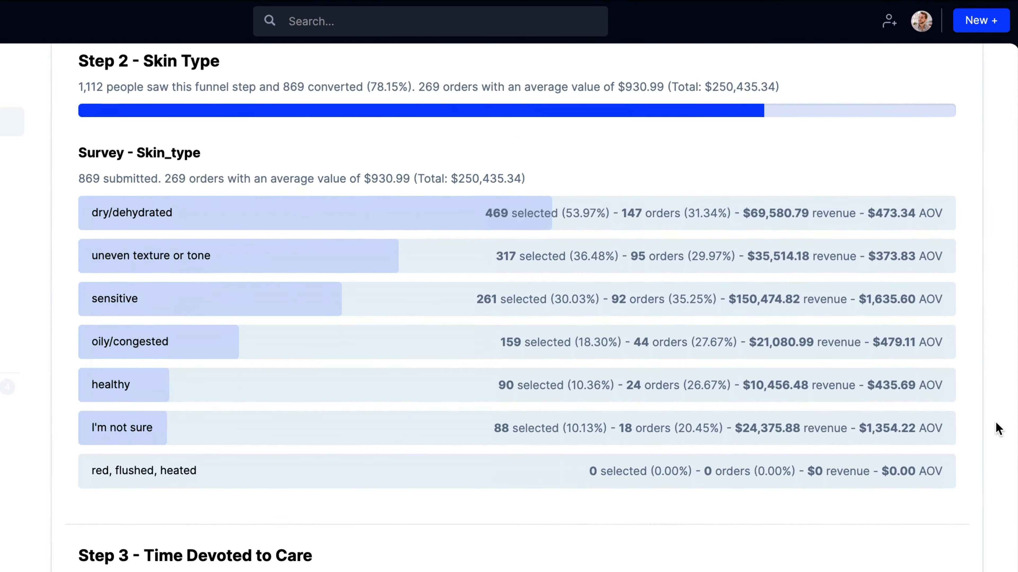
{"action": "scroll", "scroll_direction": "down", "scroll_amount": 3}
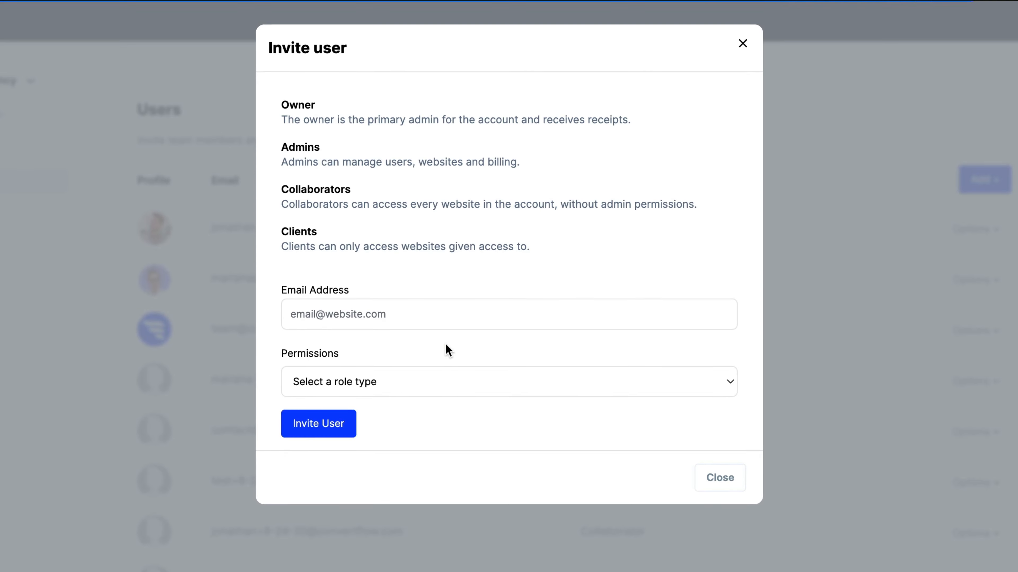
- Enter the client@ email address in the Invite user dialog
{"action": "type", "text": "client@"}
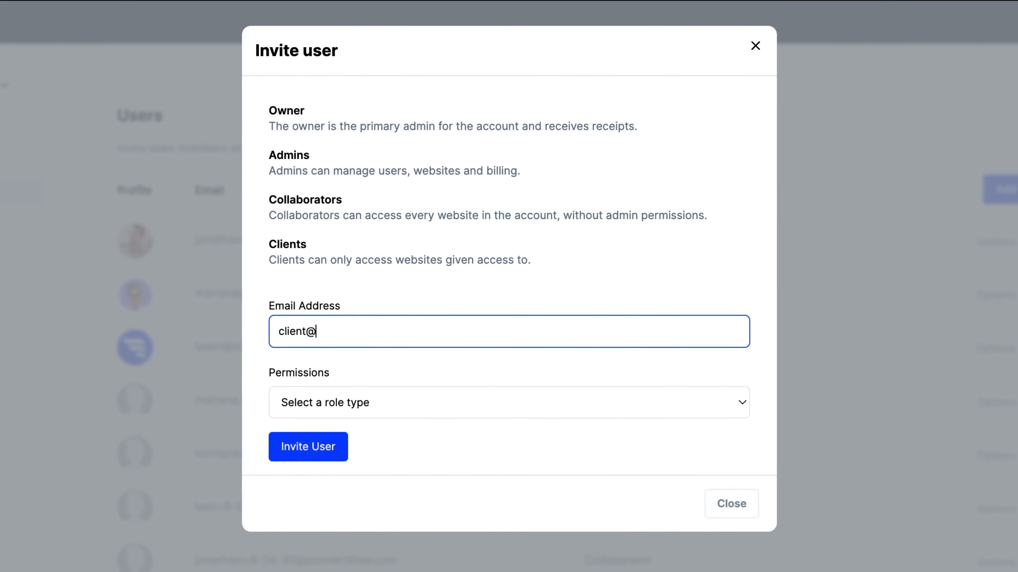